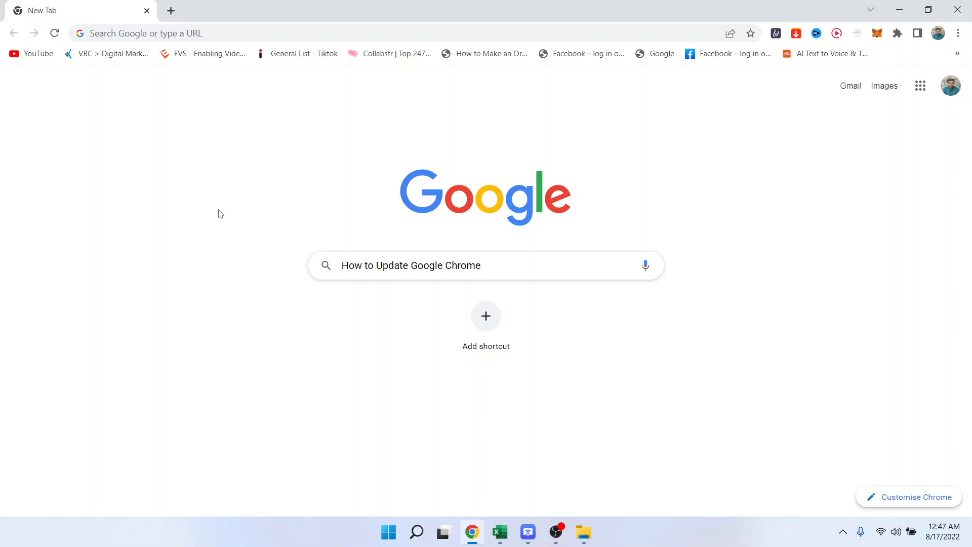
# - Reveal the Help submenu from Chrome's three-dot menu on the new tab page
pyautogui.click(958, 33)
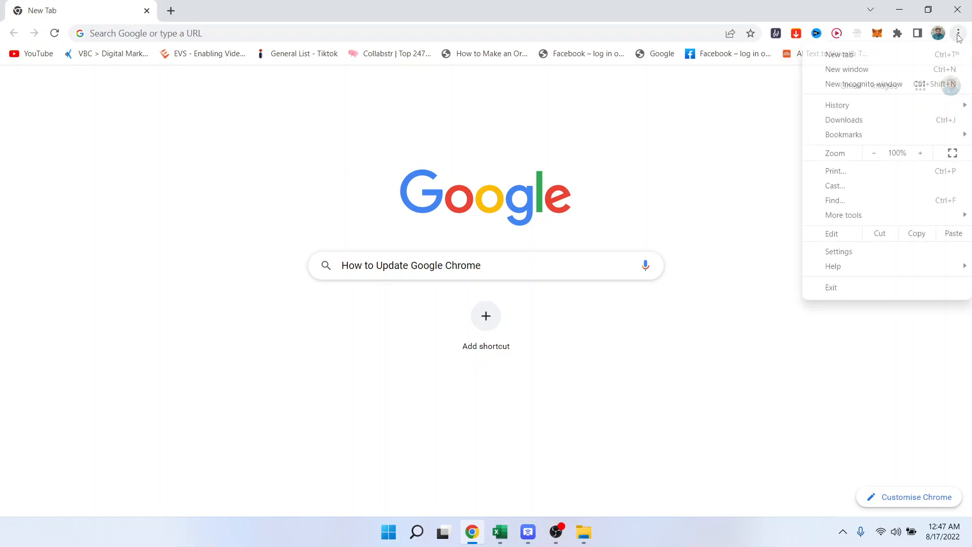
pyautogui.moveTo(833, 267)
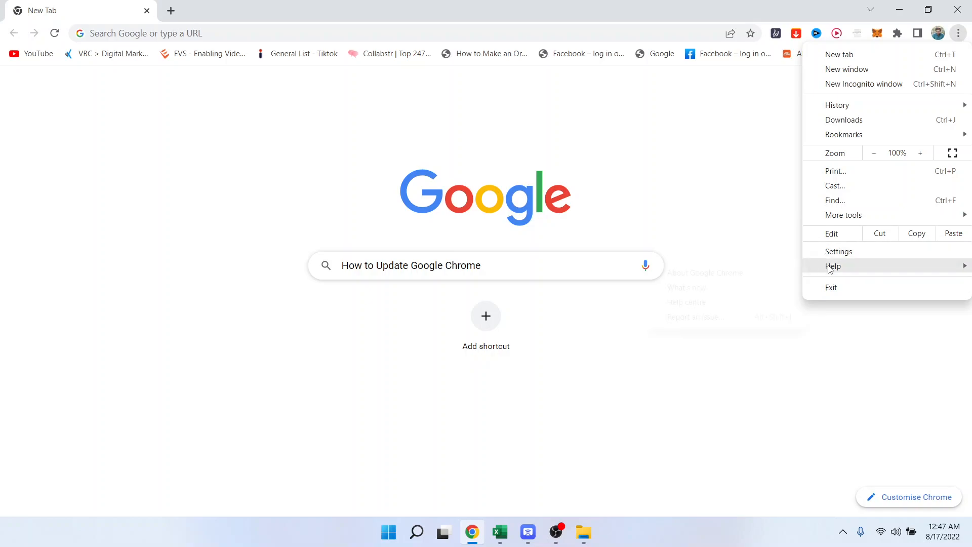
pyautogui.click(834, 267)
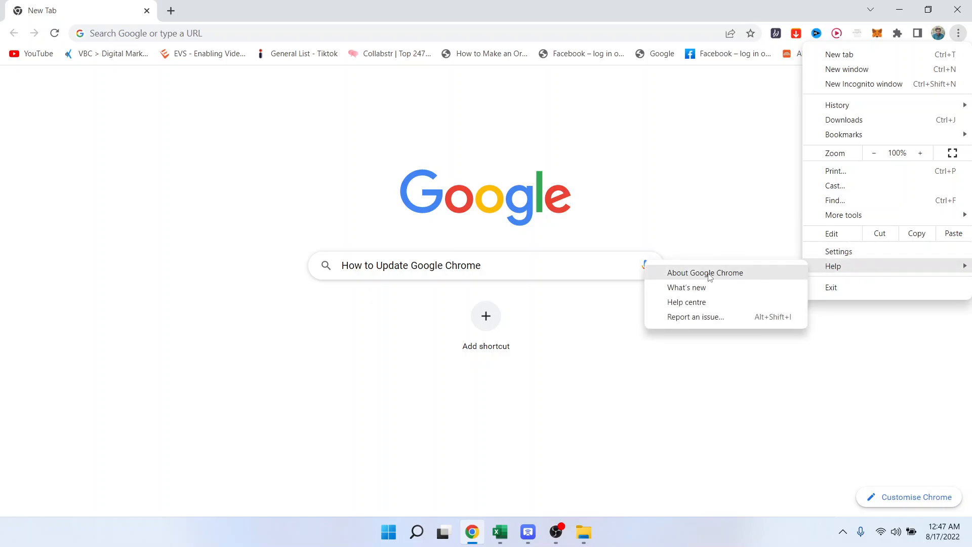
# - Show About Google Chrome confirming Chrome is up to date at version 104.0.5112.81 (64-bit)
pyautogui.click(705, 272)
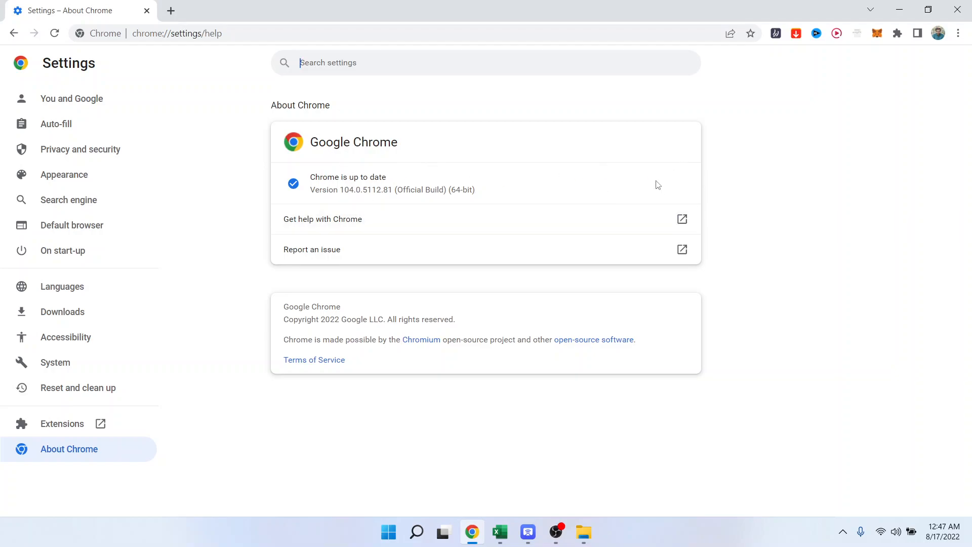
pyautogui.moveTo(369, 219)
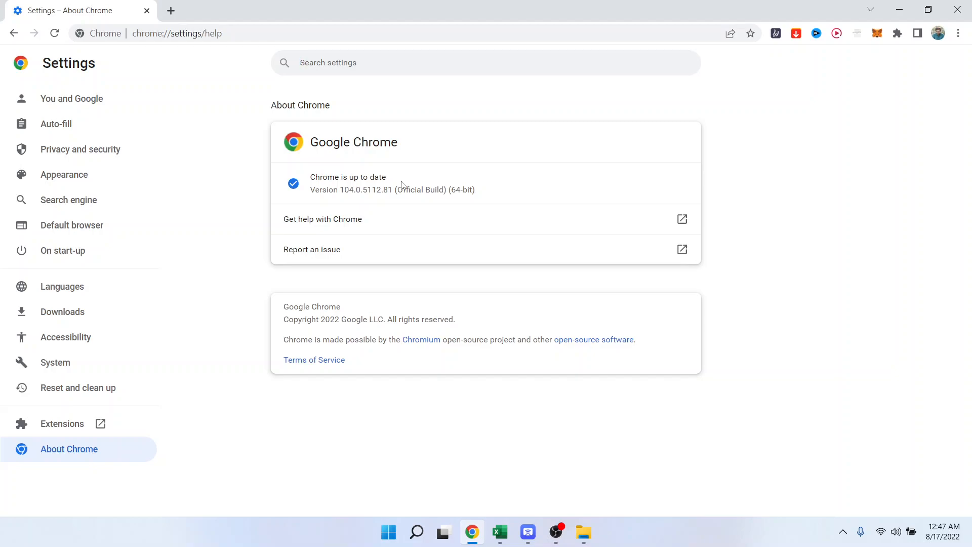
pyautogui.click(327, 62)
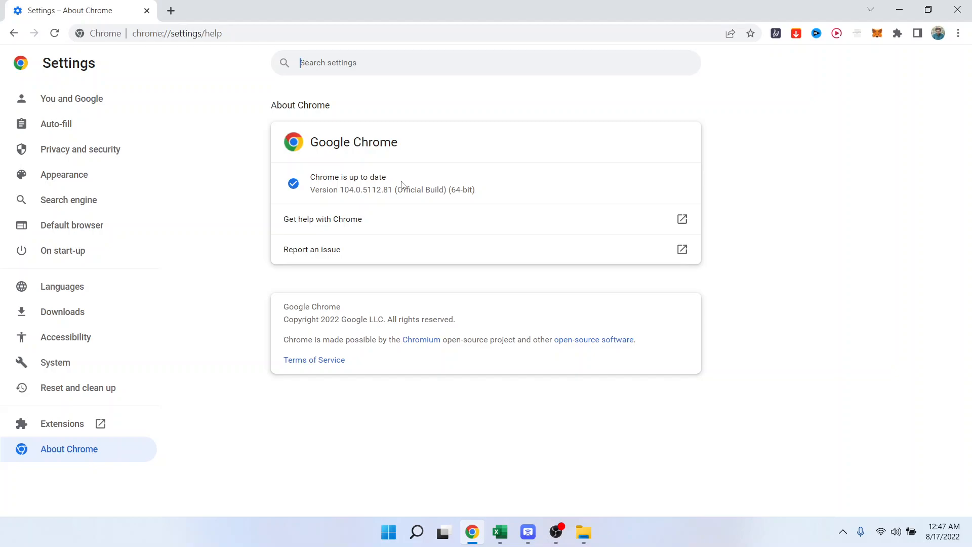